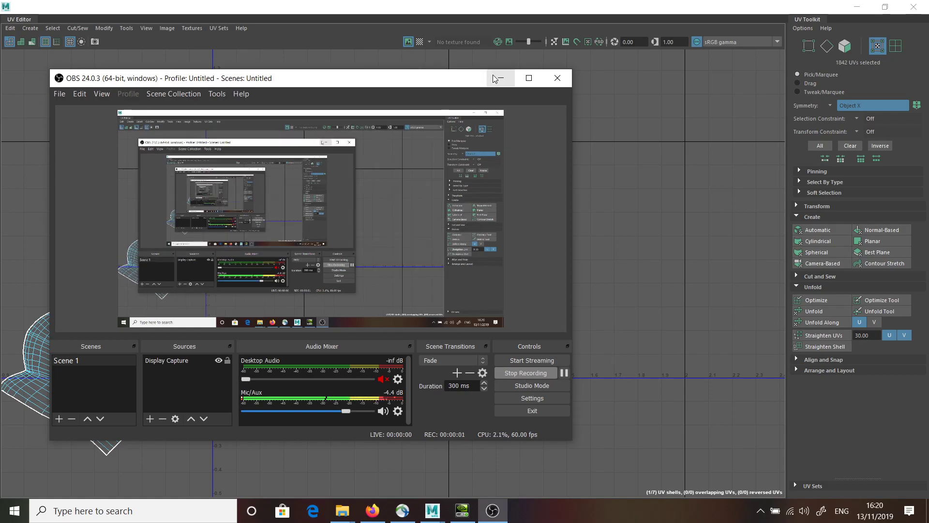
Minimize the OBS recording window to uncover Maya's UV Editor
{"action": "left_click", "coordinate": [498, 77]}
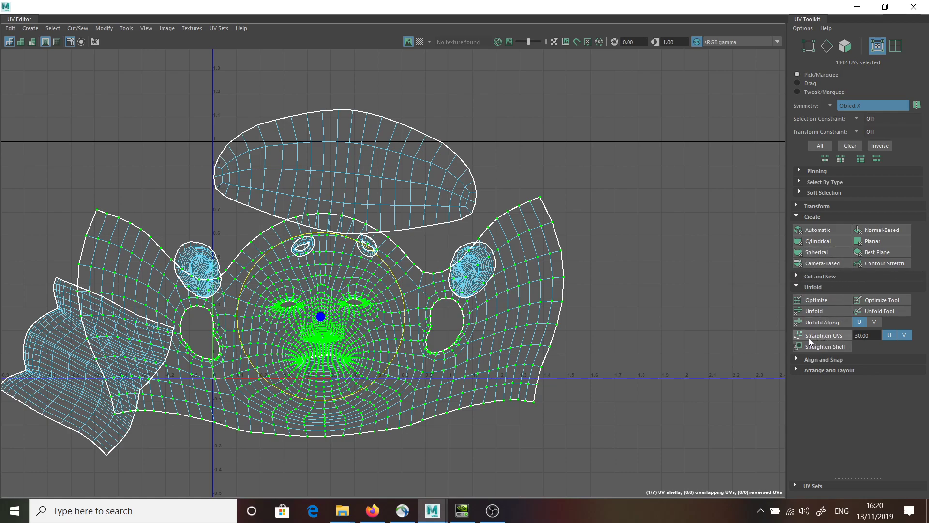
{"action": "mouse_move", "coordinate": [802, 374]}
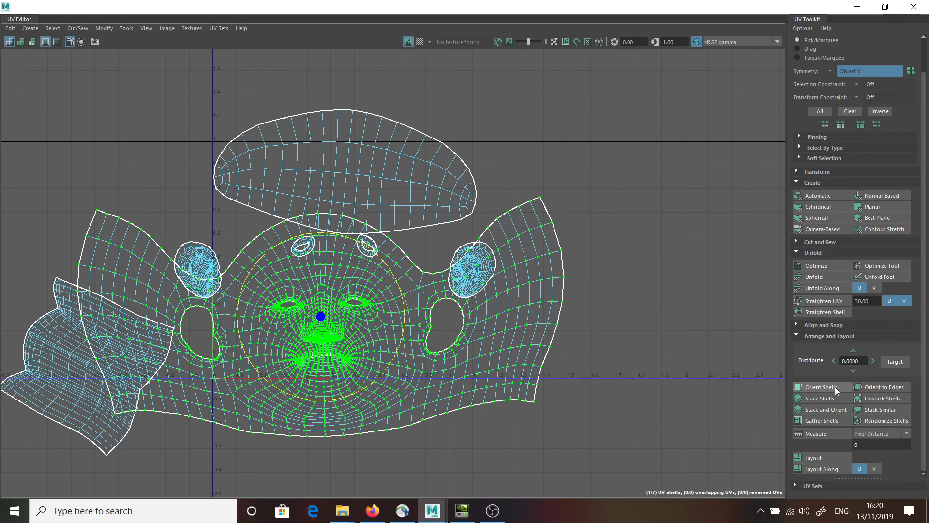
{"action": "mouse_move", "coordinate": [832, 391]}
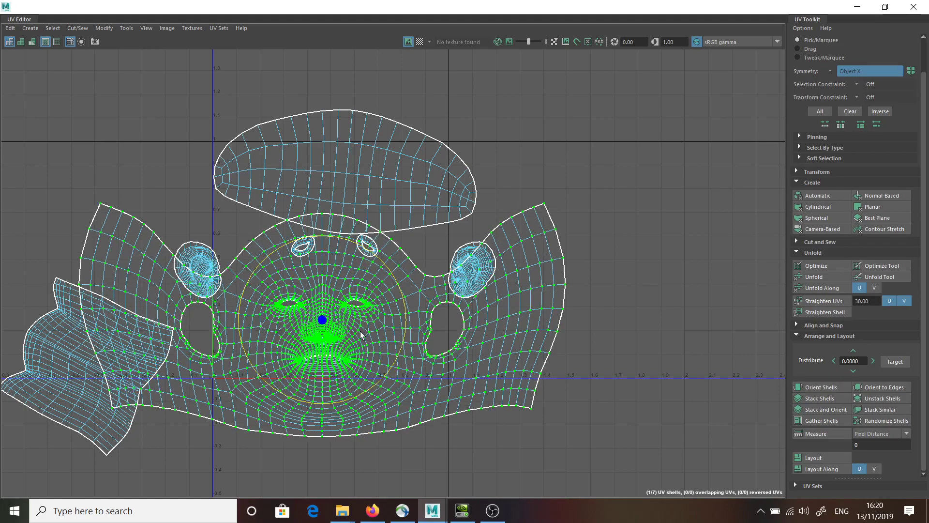
Zoom out the UV Editor view and bring up the component type marking menu
{"action": "scroll", "scroll_direction": "down", "scroll_amount": 3}
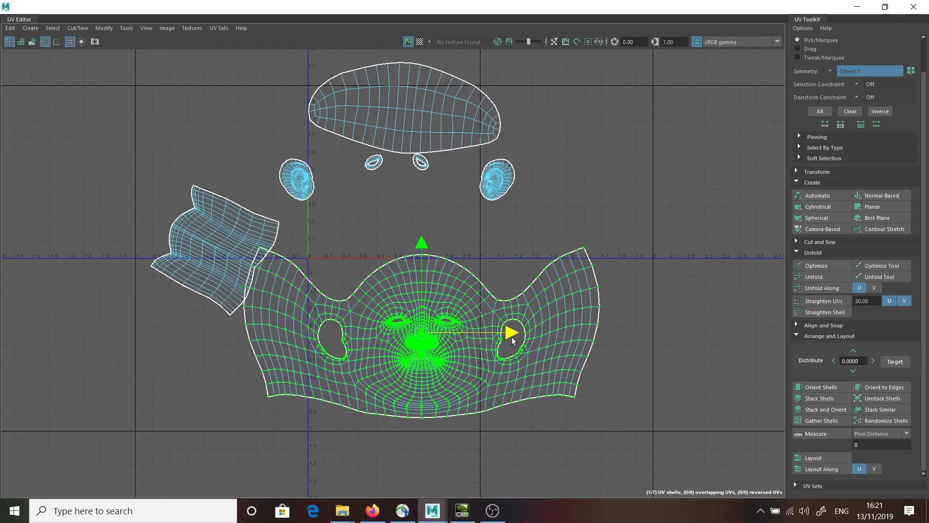
{"action": "scroll", "scroll_direction": "down", "scroll_amount": 3}
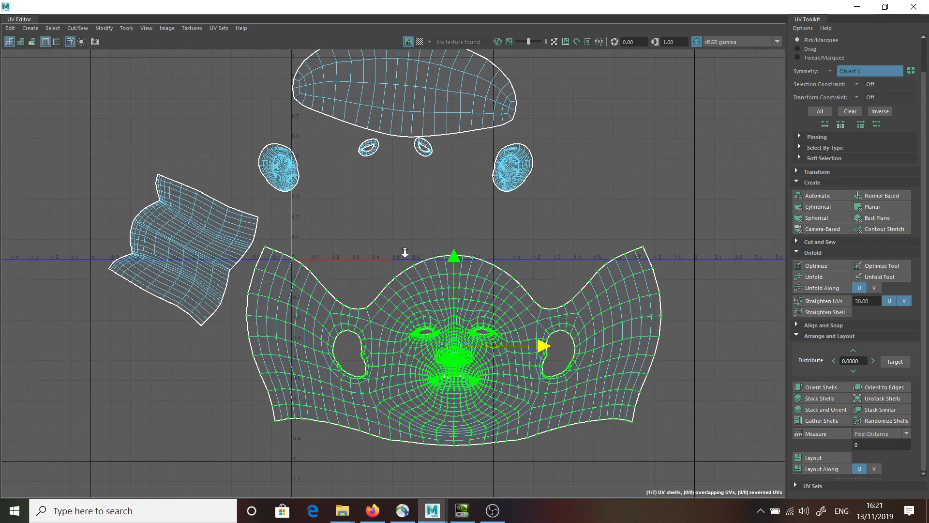
{"action": "right_click", "coordinate": [346, 243]}
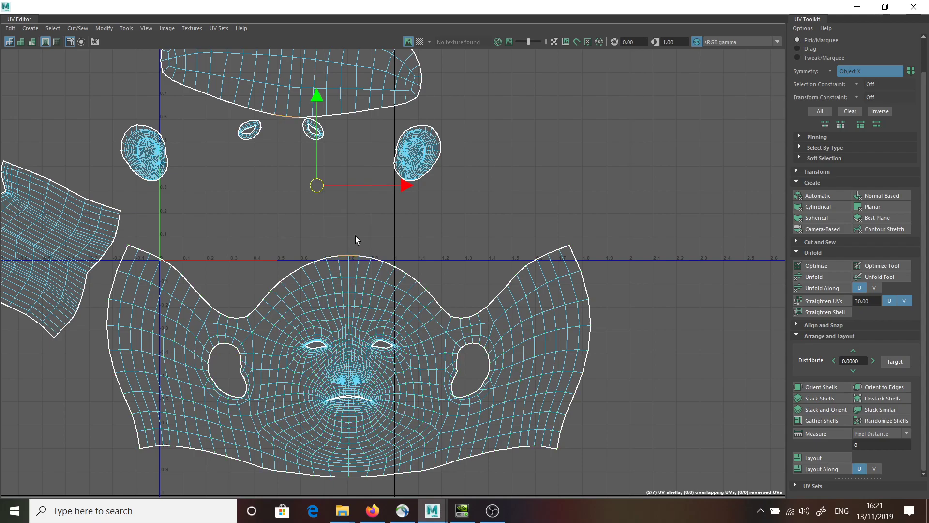
{"action": "mouse_move", "coordinate": [356, 234]}
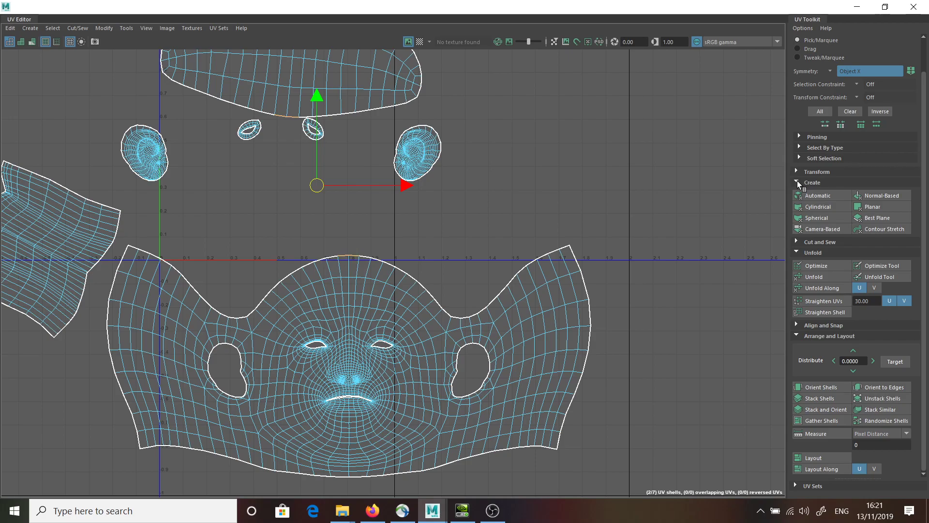
Collapse the Create section, expand Cut and Sew, and sew the forehead seam edge
{"action": "left_click", "coordinate": [800, 181]}
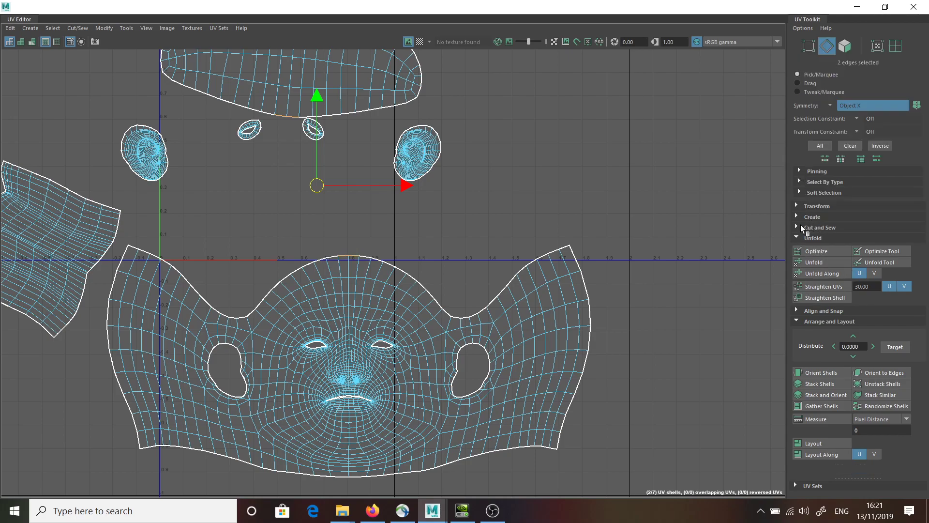
{"action": "left_click", "coordinate": [819, 227]}
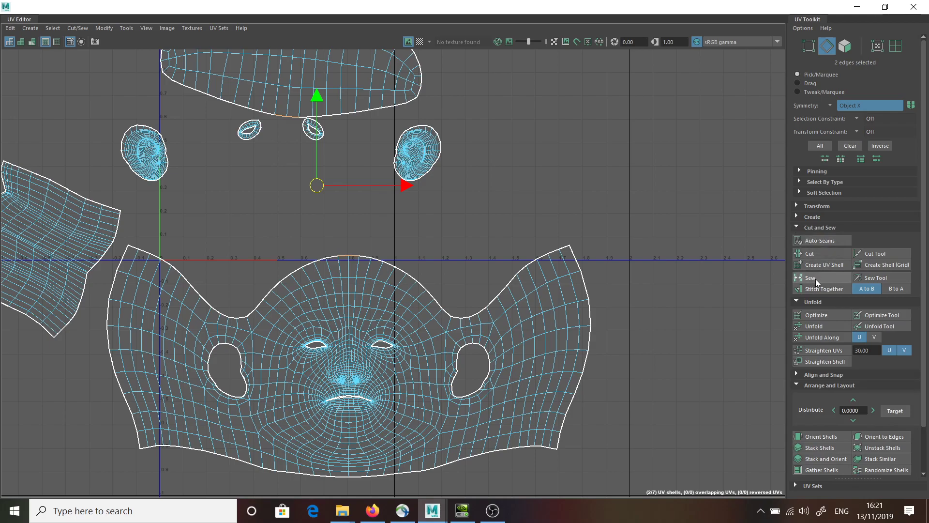
{"action": "mouse_move", "coordinate": [823, 289]}
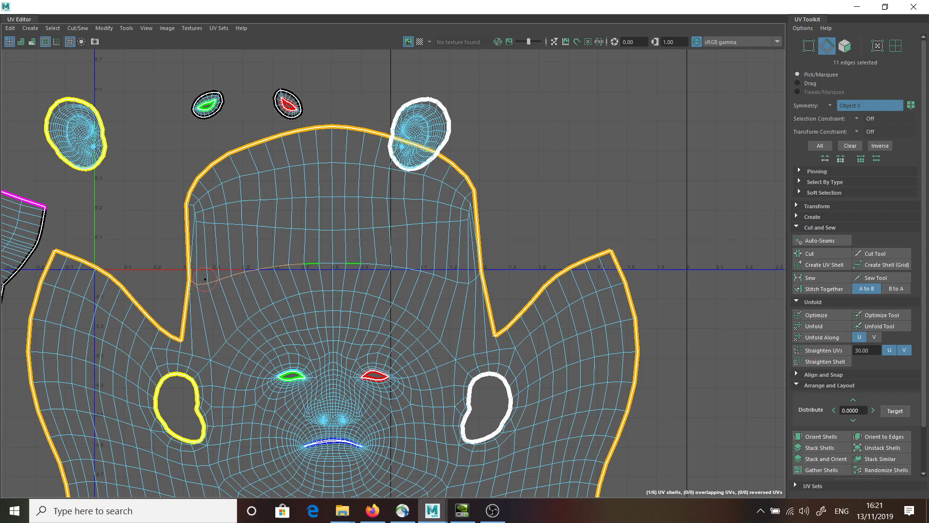
{"action": "left_click", "coordinate": [307, 251]}
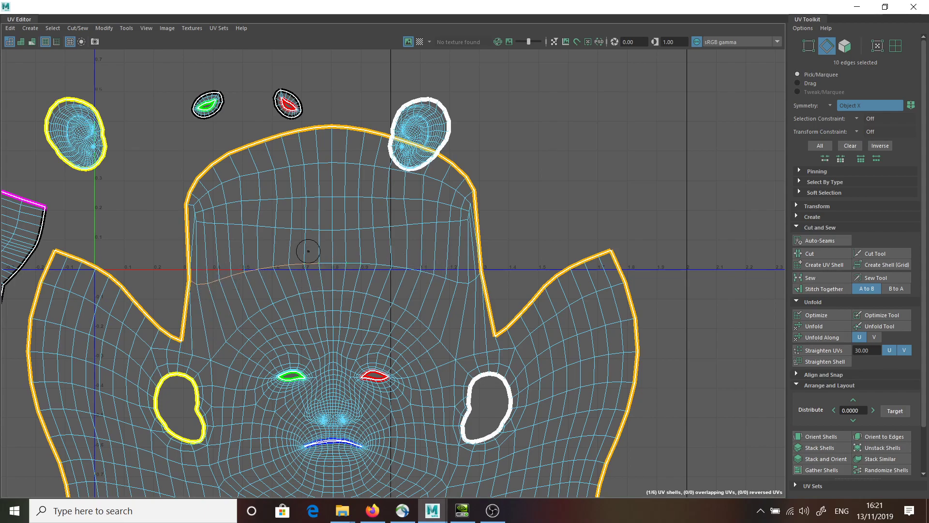
{"action": "mouse_move", "coordinate": [465, 200]}
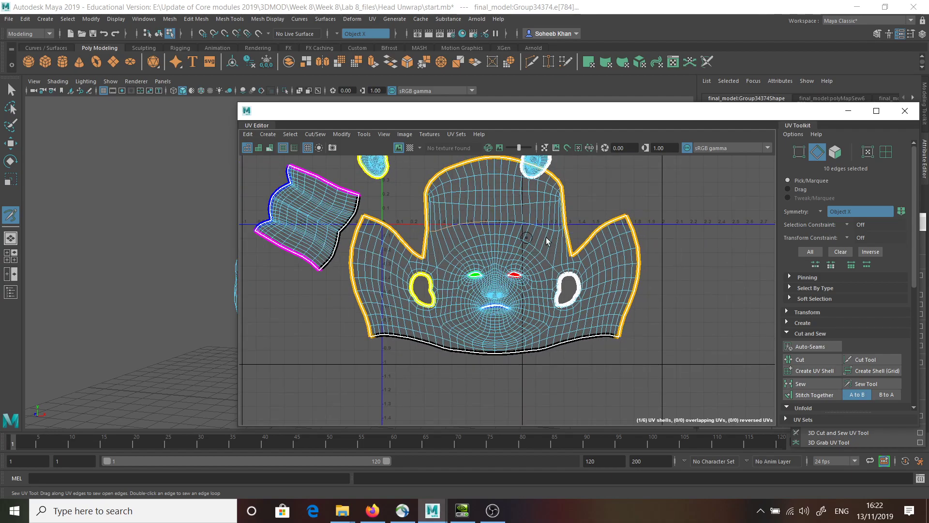
Switch to Face selection and run Layout so all head shells spread without overlap
{"action": "scroll", "scroll_direction": "down", "scroll_amount": 3}
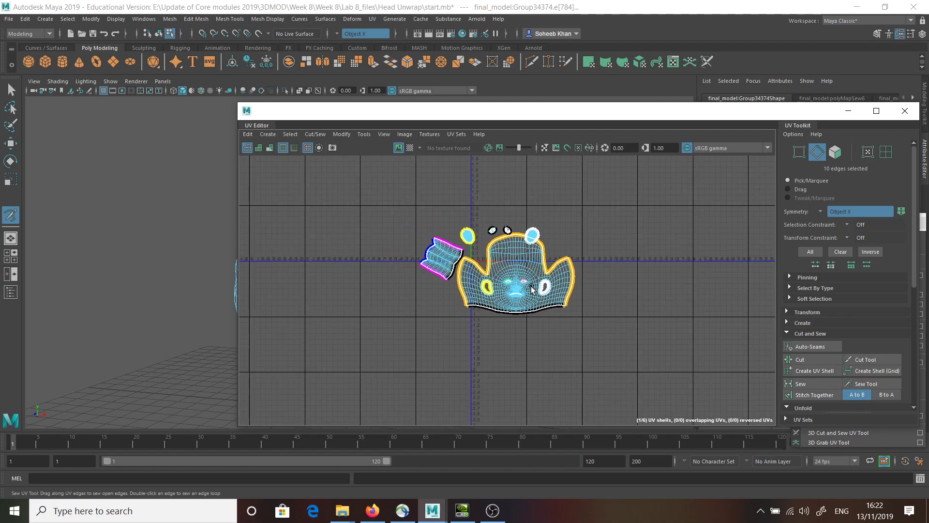
{"action": "right_click", "coordinate": [511, 270]}
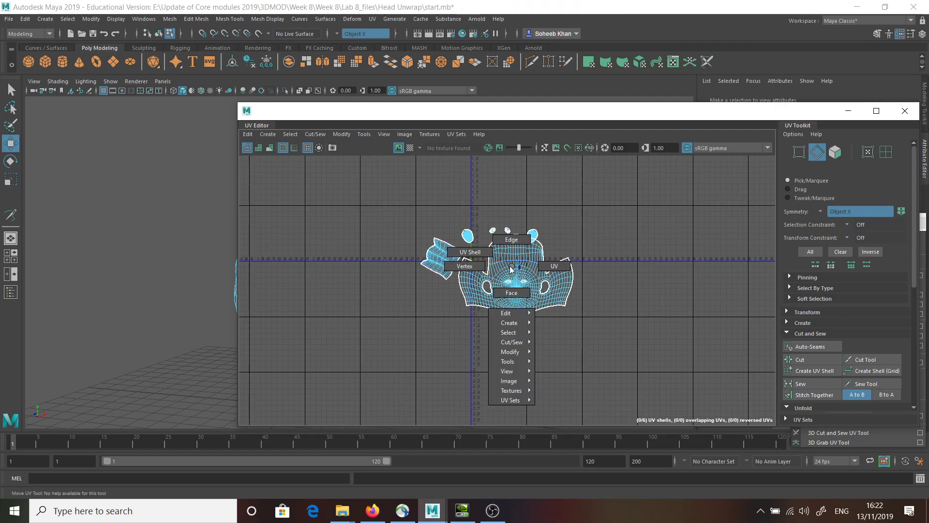
{"action": "left_click", "coordinate": [511, 293]}
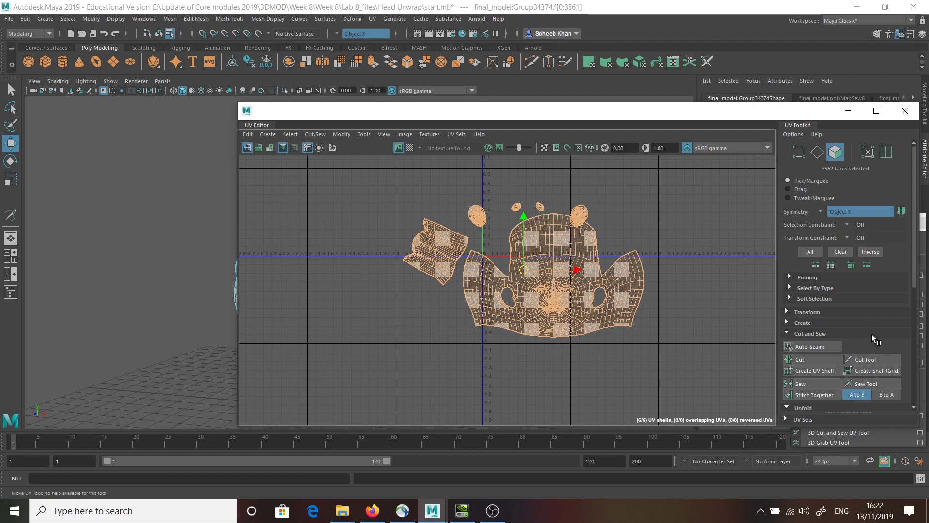
{"action": "scroll", "scroll_direction": "down", "scroll_amount": 3}
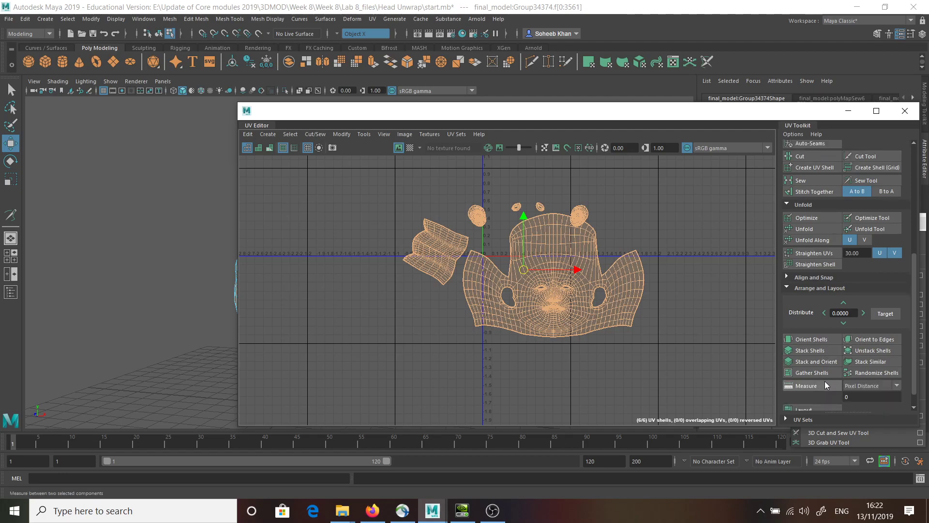
{"action": "left_click", "coordinate": [803, 391]}
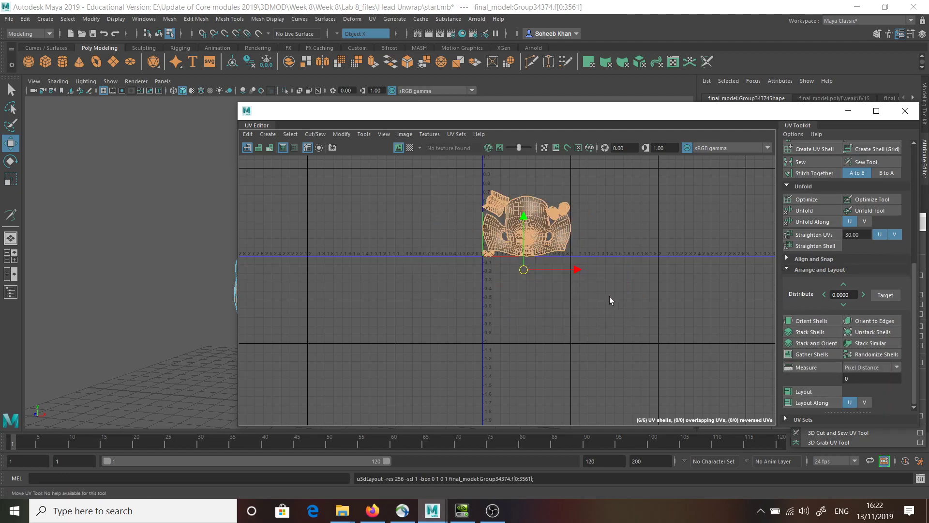
{"action": "scroll", "scroll_direction": "up", "scroll_amount": 3}
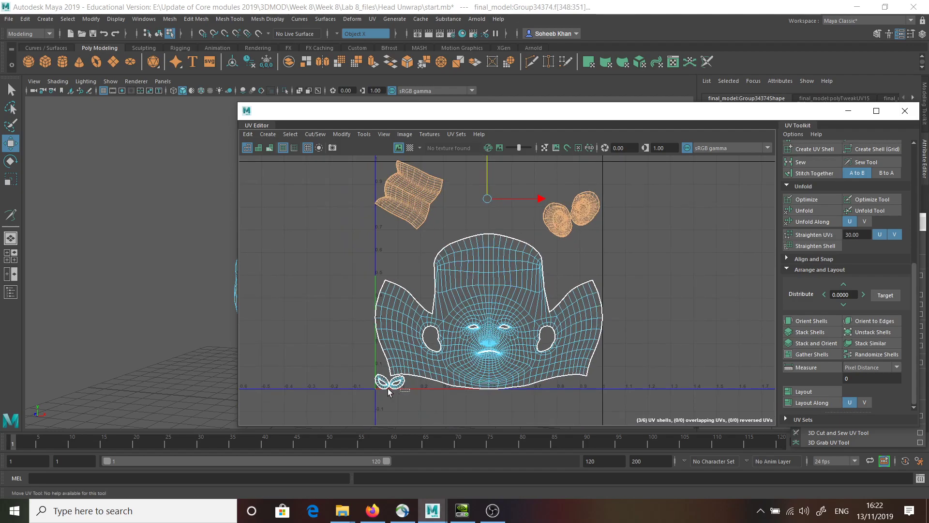
{"action": "left_click", "coordinate": [390, 381]}
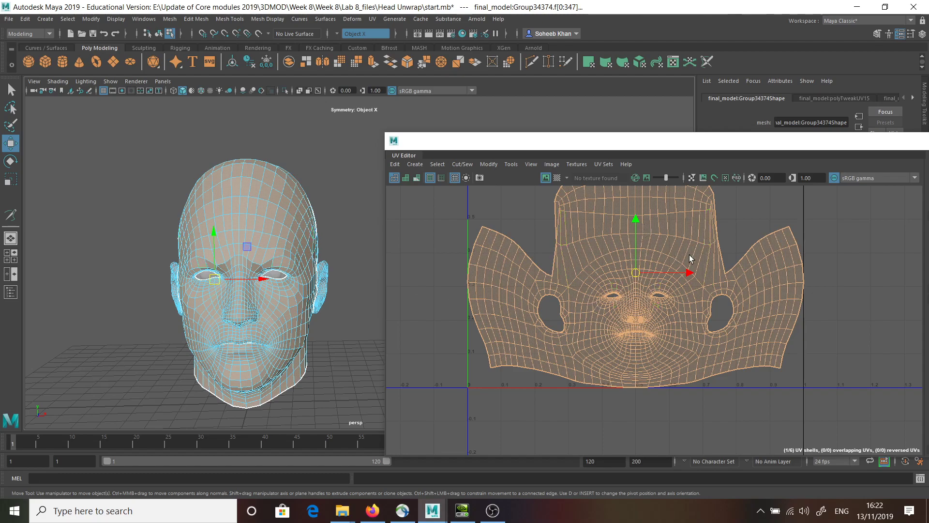
Use the UV Editor toolbar to display the checker texture on the head and its UVs
{"action": "left_click", "coordinate": [418, 178]}
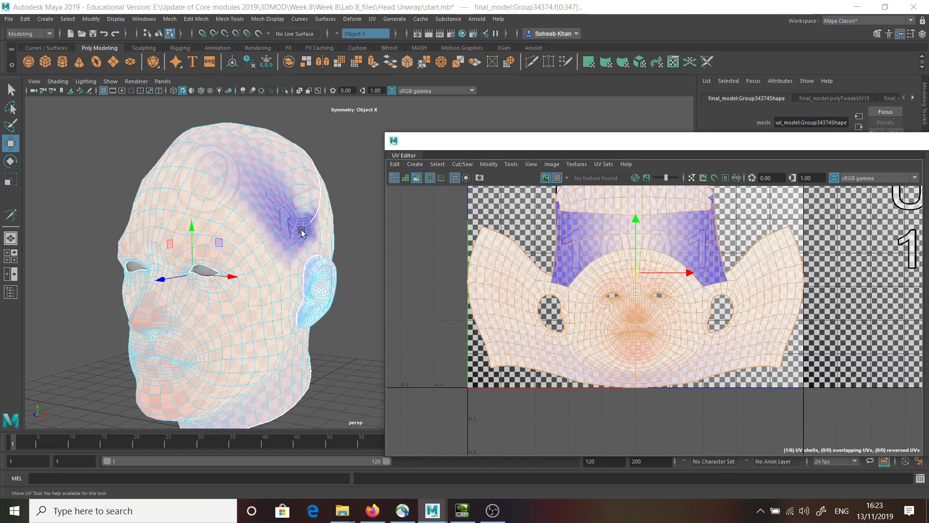
{"action": "mouse_move", "coordinate": [154, 307]}
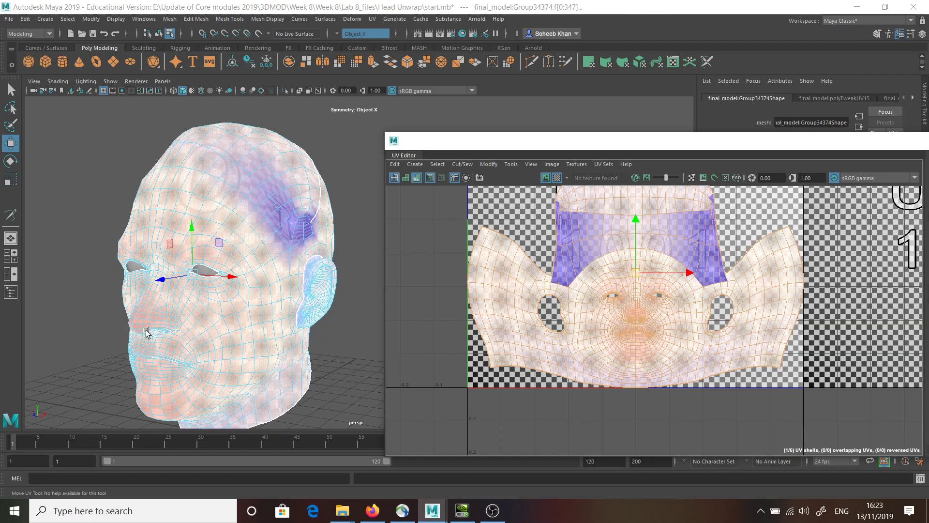
{"action": "mouse_move", "coordinate": [288, 215]}
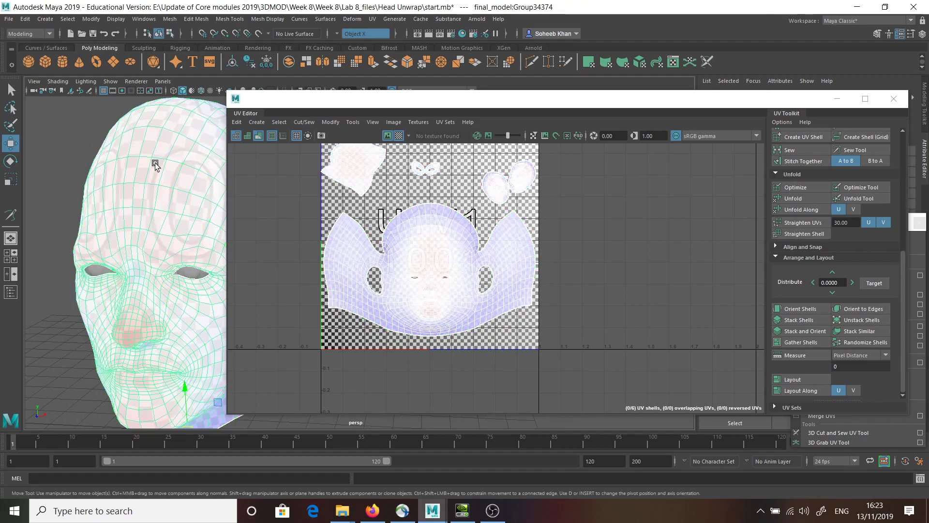
{"action": "scroll", "scroll_direction": "up", "scroll_amount": 3}
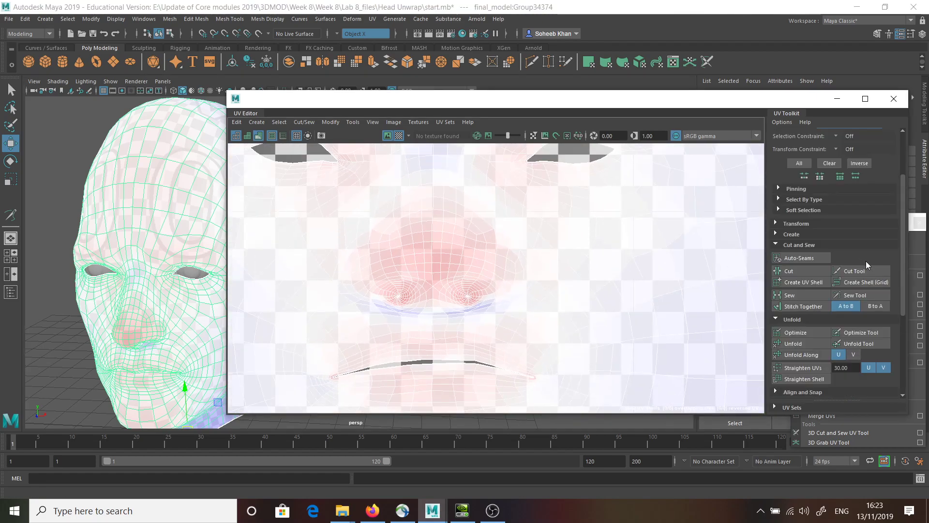
{"action": "left_click", "coordinate": [351, 122]}
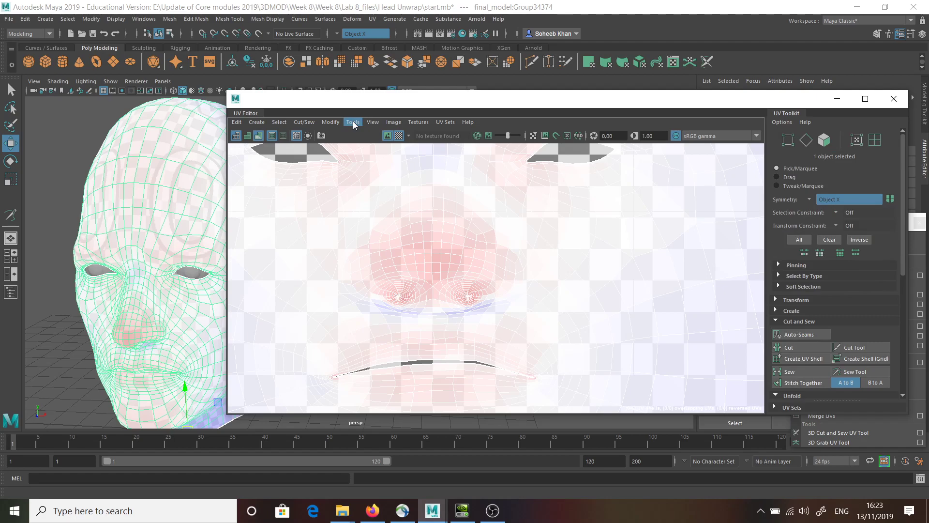
{"action": "left_click", "coordinate": [352, 122]}
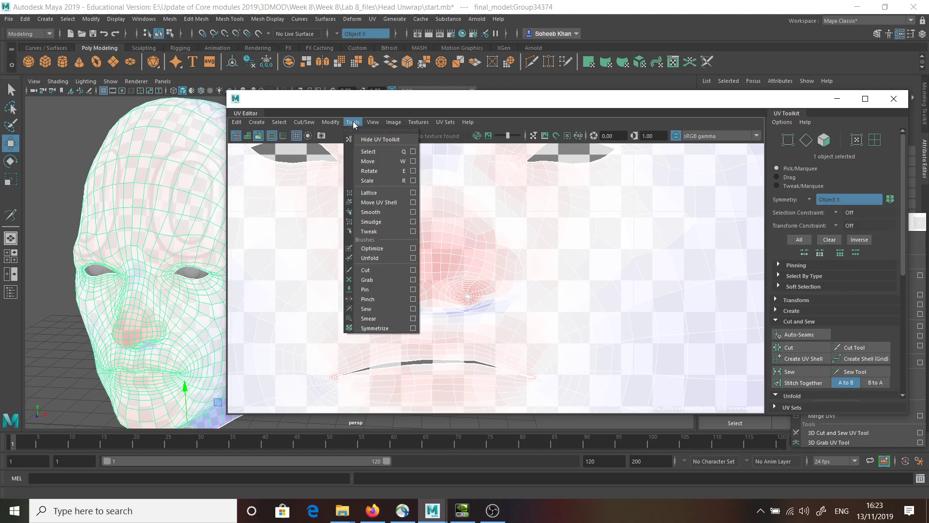
{"action": "mouse_move", "coordinate": [374, 192]}
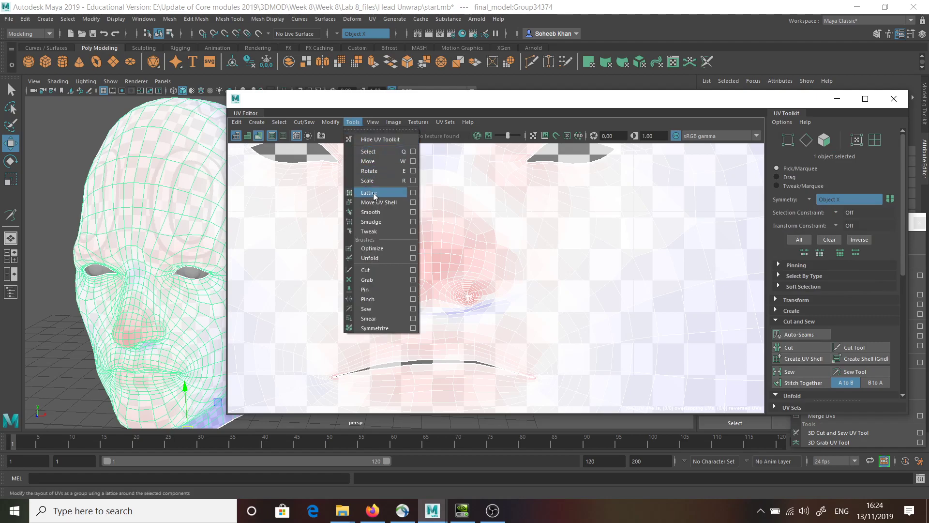
{"action": "mouse_move", "coordinate": [379, 279]}
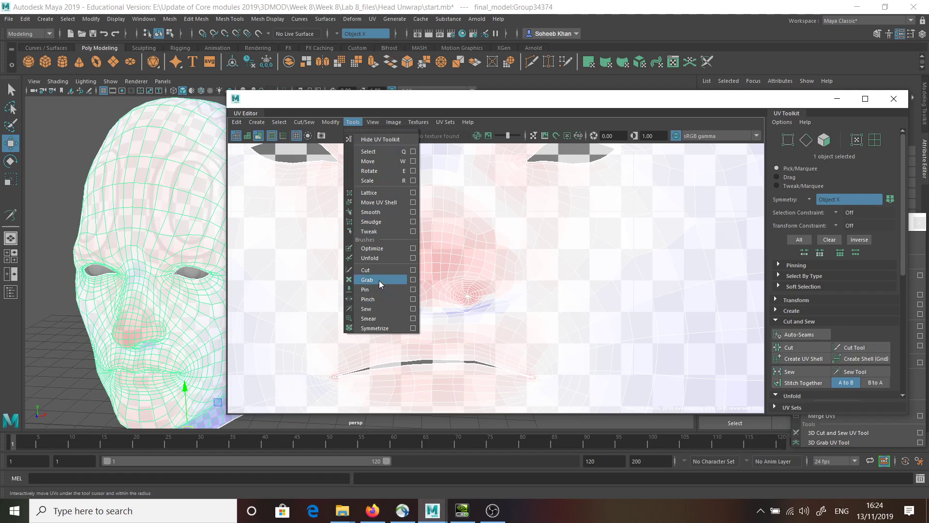
{"action": "left_click", "coordinate": [367, 279]}
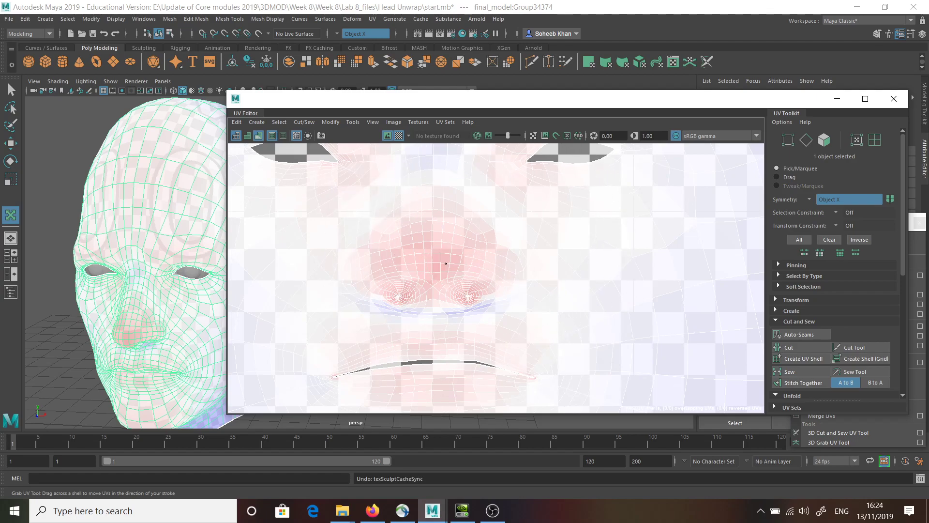
{"action": "mouse_move", "coordinate": [443, 250]}
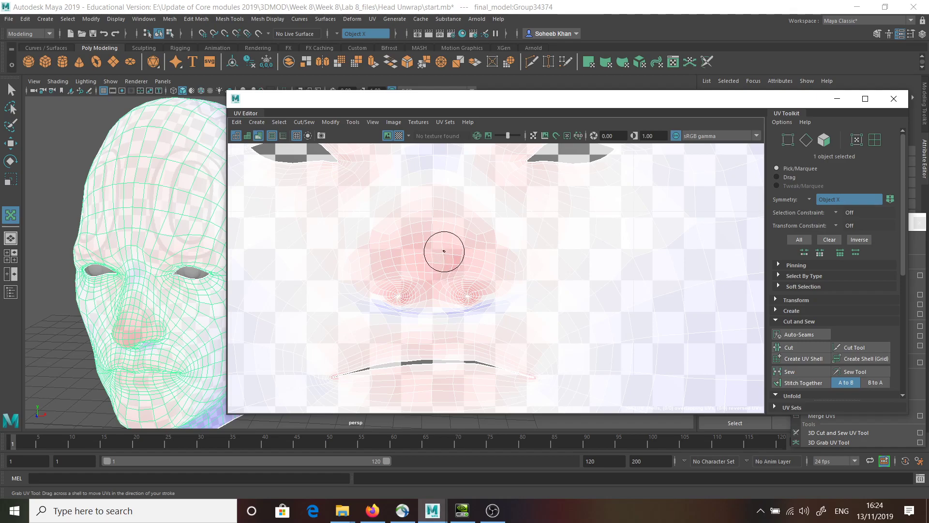
{"action": "mouse_move", "coordinate": [444, 238]}
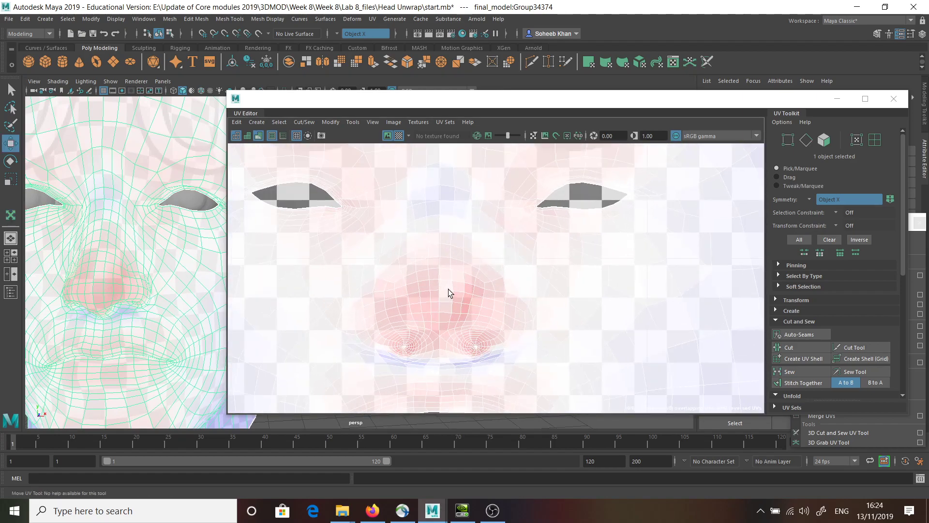
Select the UVs around the nose in UV mode and apply a Modify menu command
{"action": "left_click", "coordinate": [856, 140]}
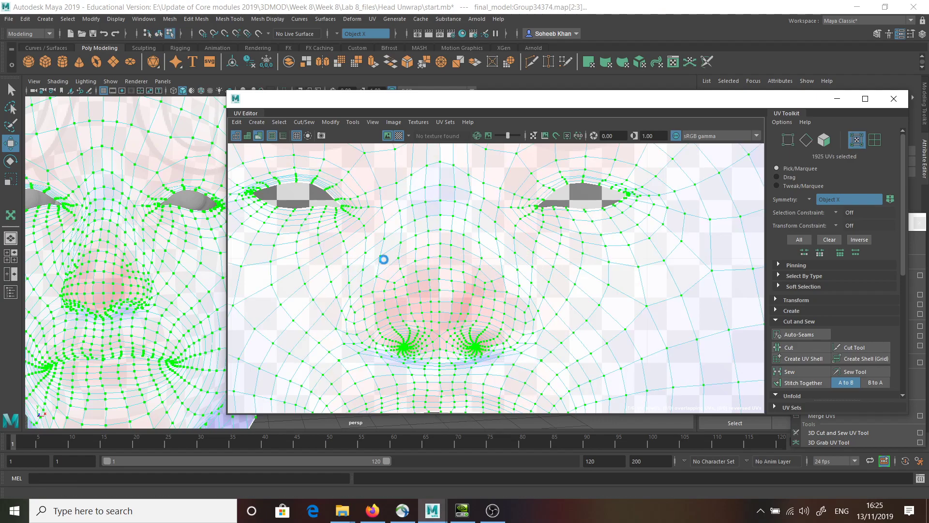
{"action": "left_click", "coordinate": [441, 308]}
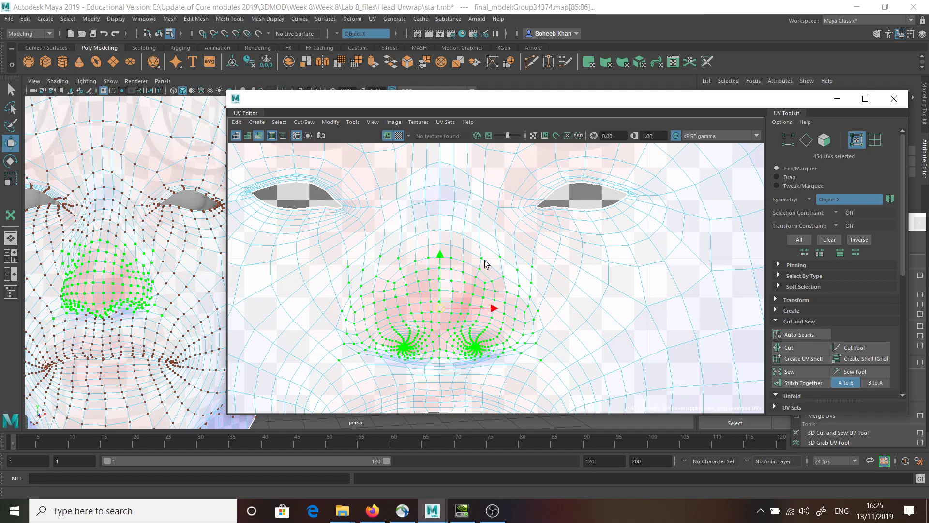
{"action": "left_click", "coordinate": [330, 122]}
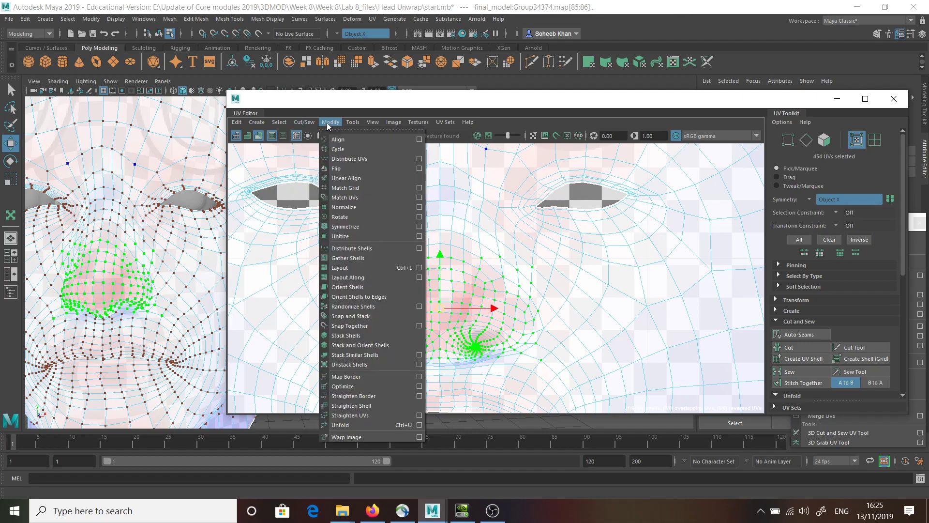
{"action": "left_click", "coordinate": [353, 122]}
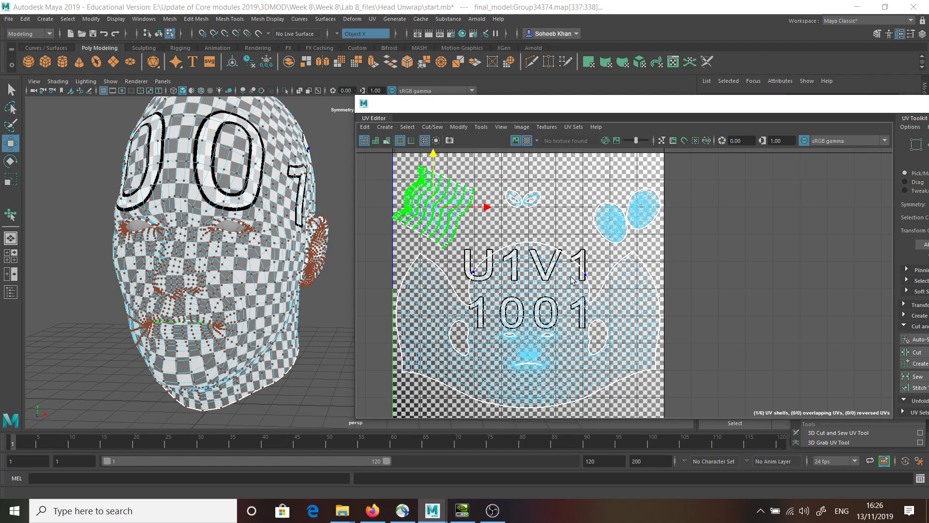
Toggle the UV shell display between wireframe and semi-transparent shading
{"action": "left_click", "coordinate": [364, 143]}
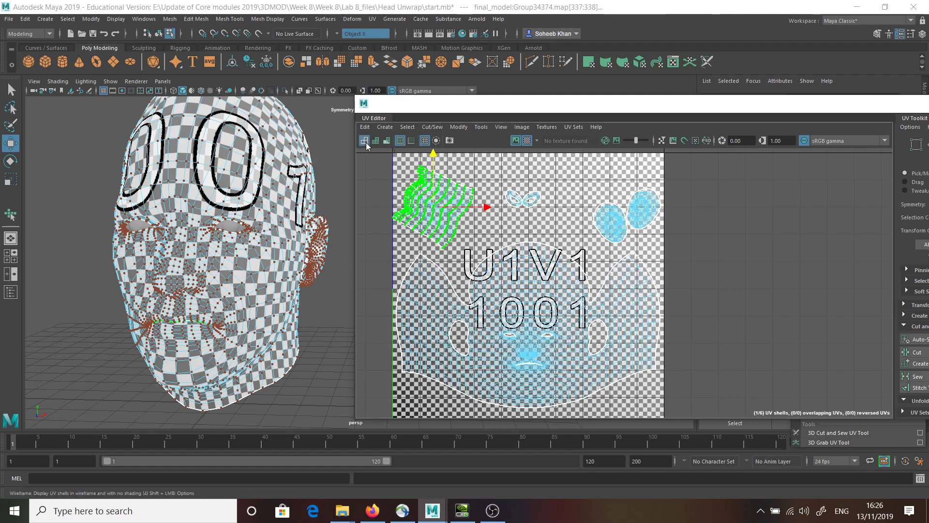
{"action": "mouse_move", "coordinate": [402, 140]}
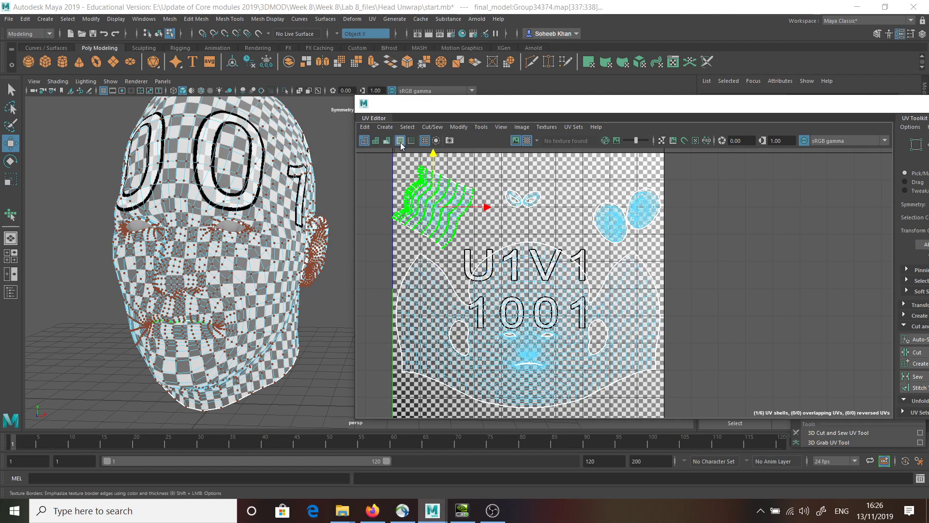
{"action": "left_click", "coordinate": [376, 141]}
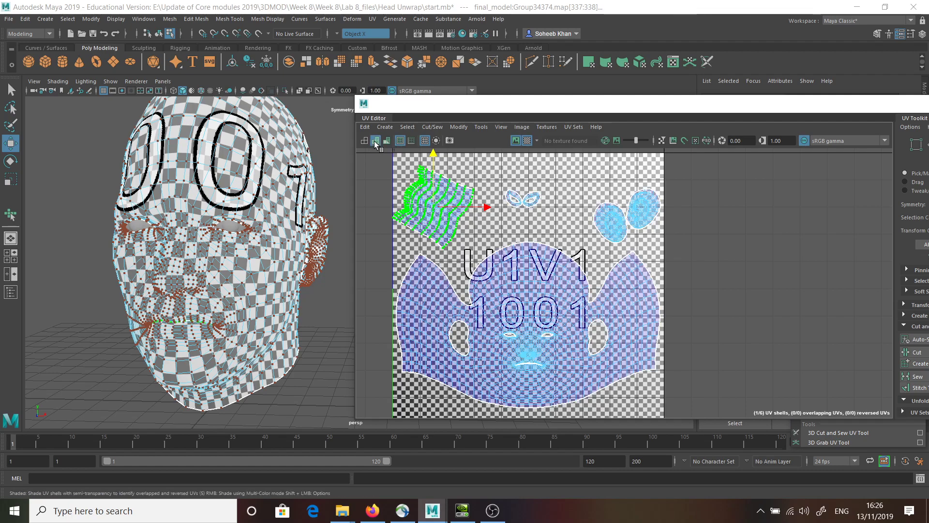
{"action": "left_click", "coordinate": [377, 140]}
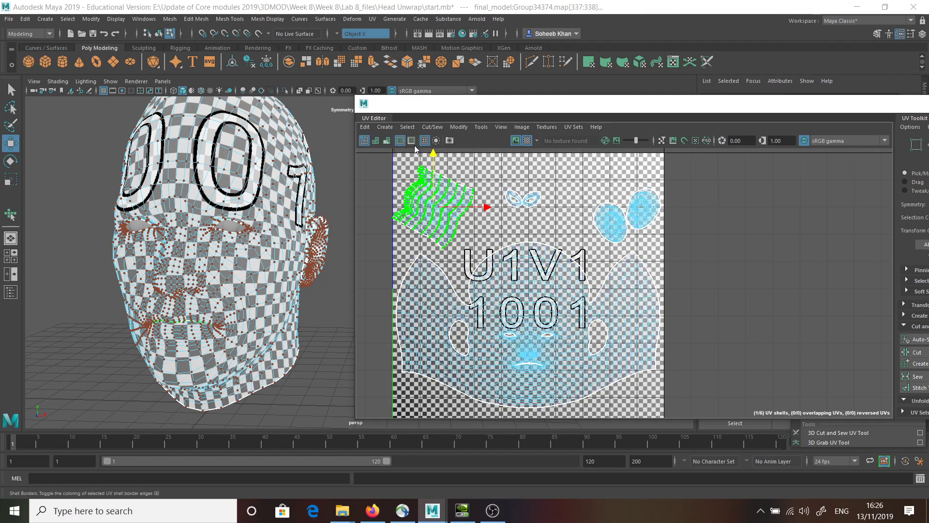
Turn off the checker map on the head and UVs, then open the UV menu
{"action": "left_click", "coordinate": [527, 140]}
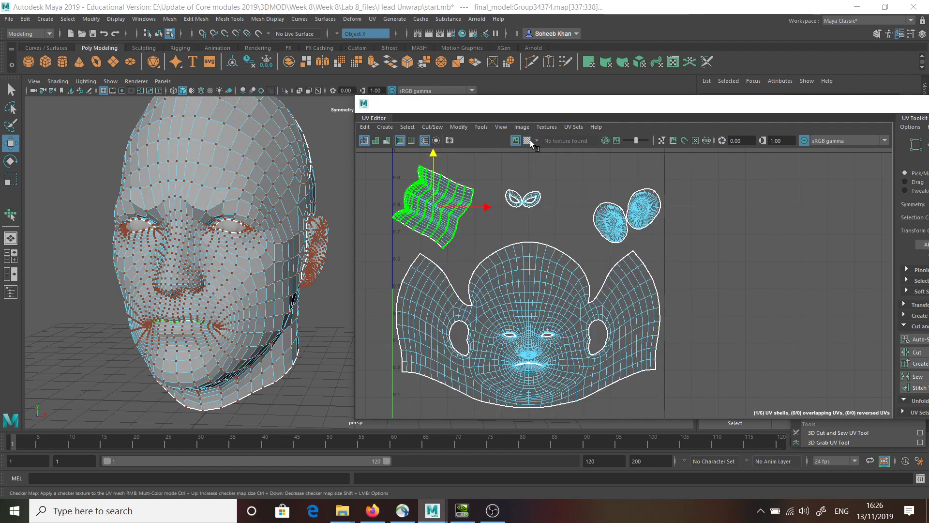
{"action": "right_click", "coordinate": [572, 306]}
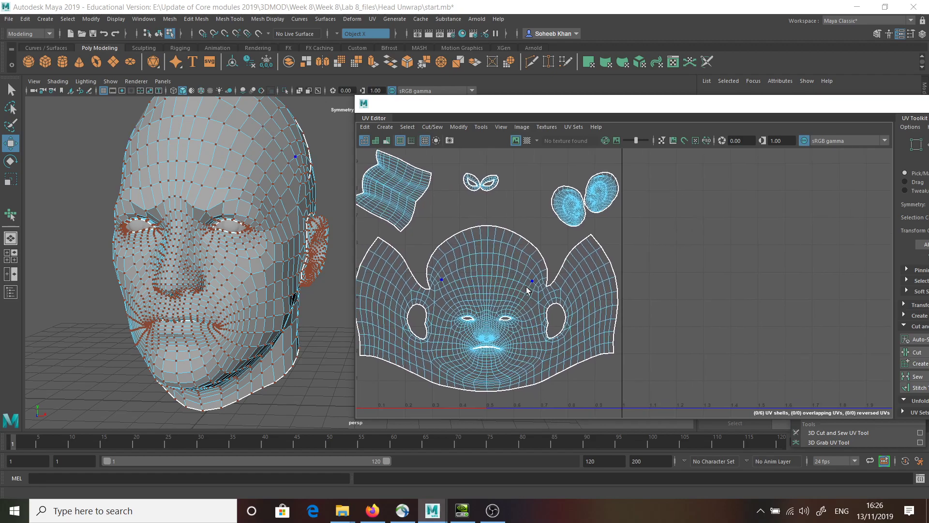
{"action": "mouse_move", "coordinate": [561, 270]}
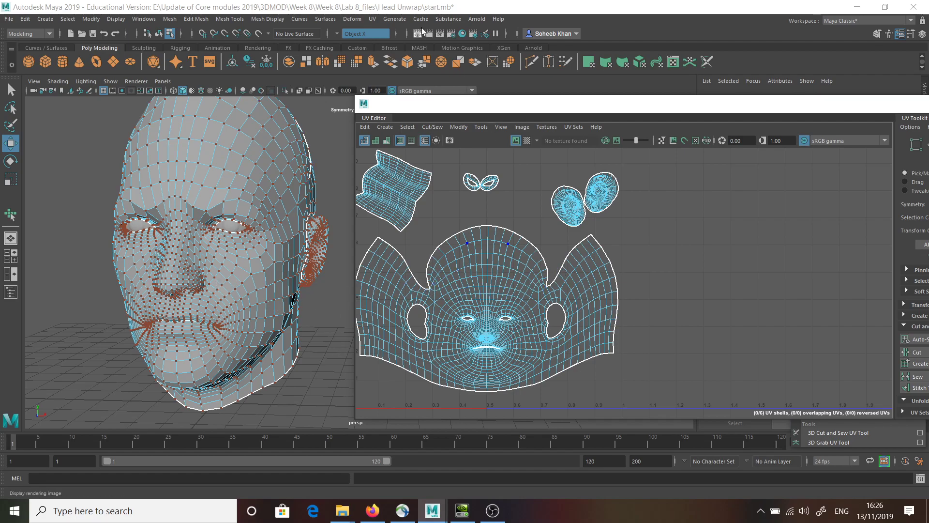
{"action": "left_click", "coordinate": [372, 19]}
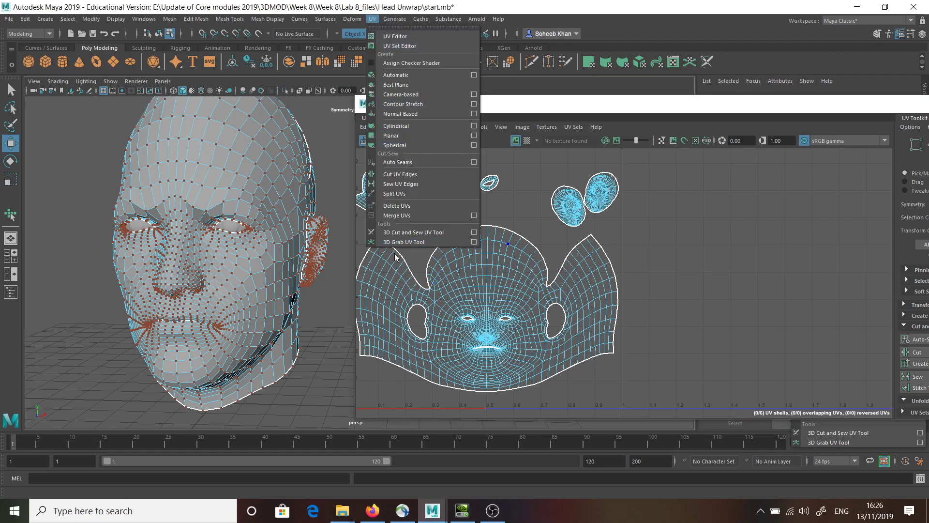
{"action": "mouse_move", "coordinate": [406, 242]}
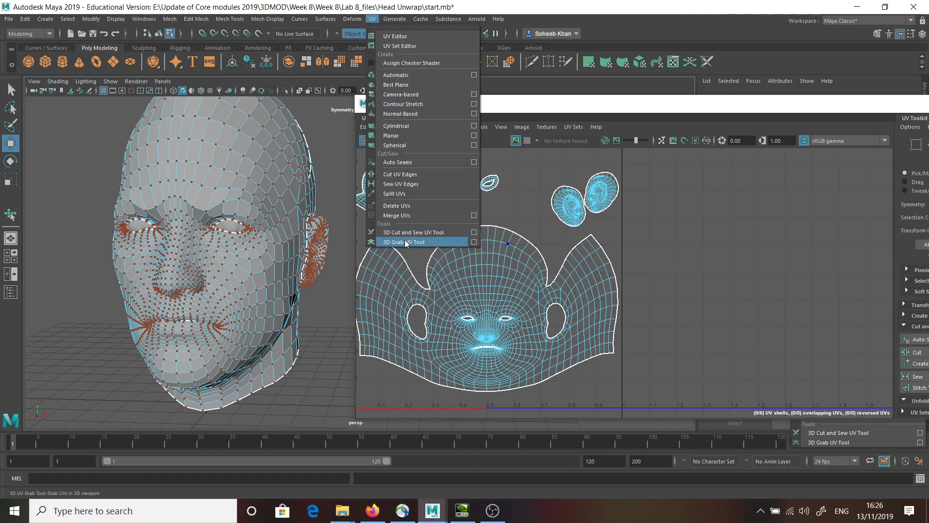